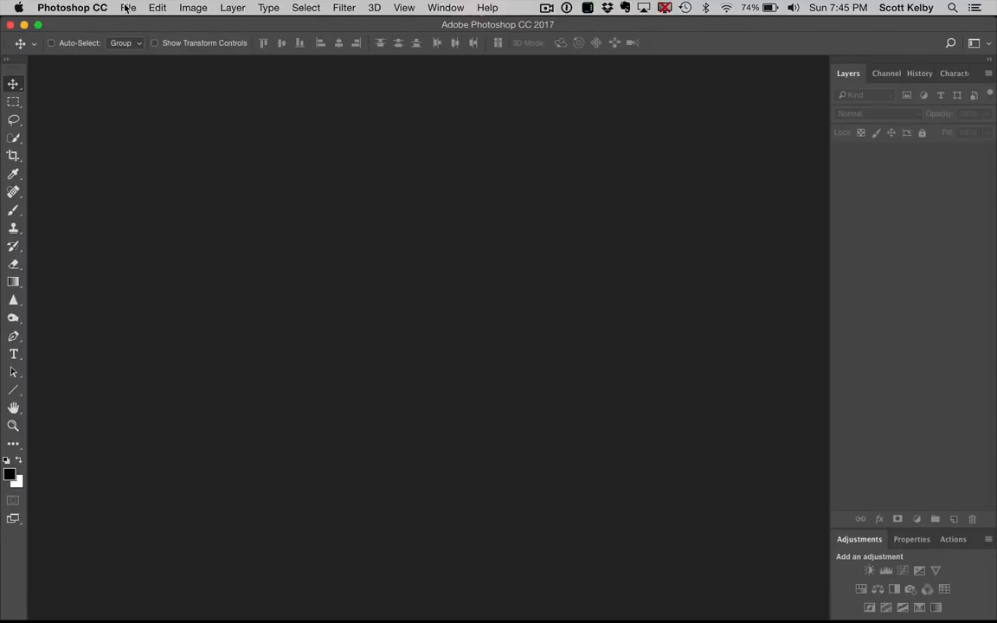
Launch the Image Processor script from the File > Scripts menu
left_click(127, 8)
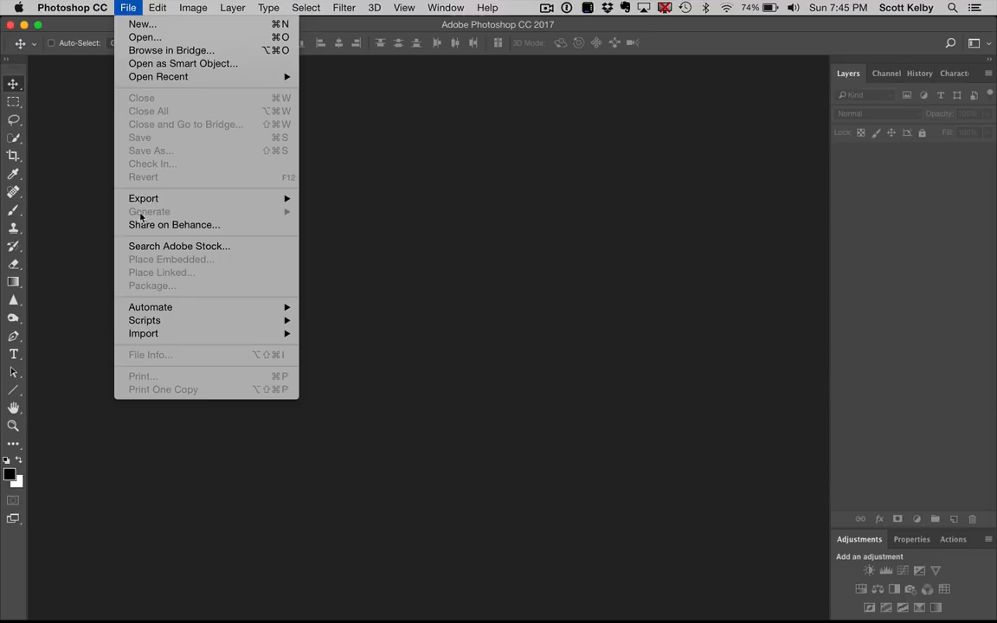
mouse_move(145, 320)
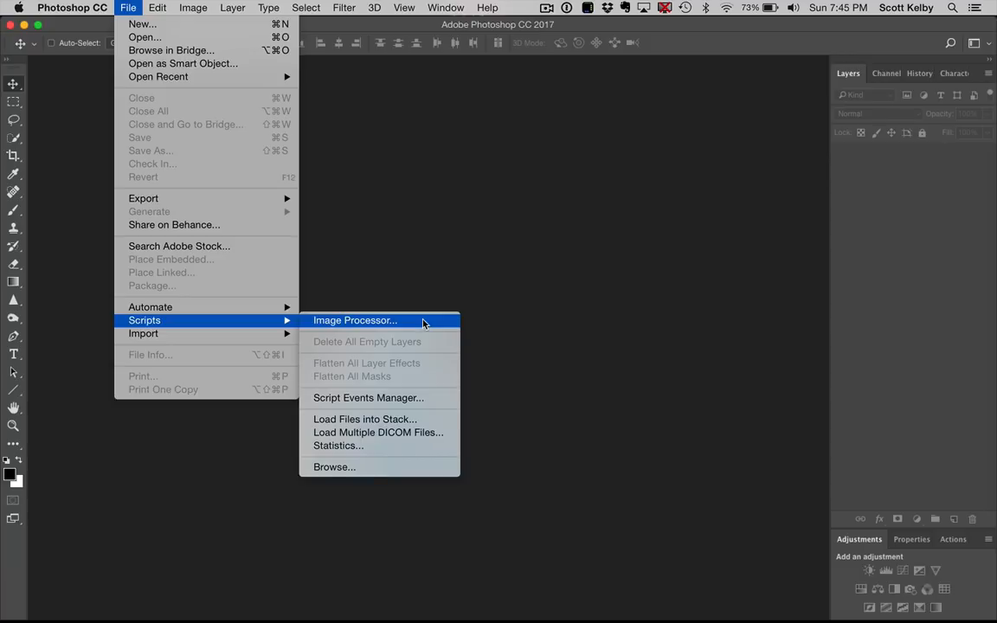
left_click(355, 320)
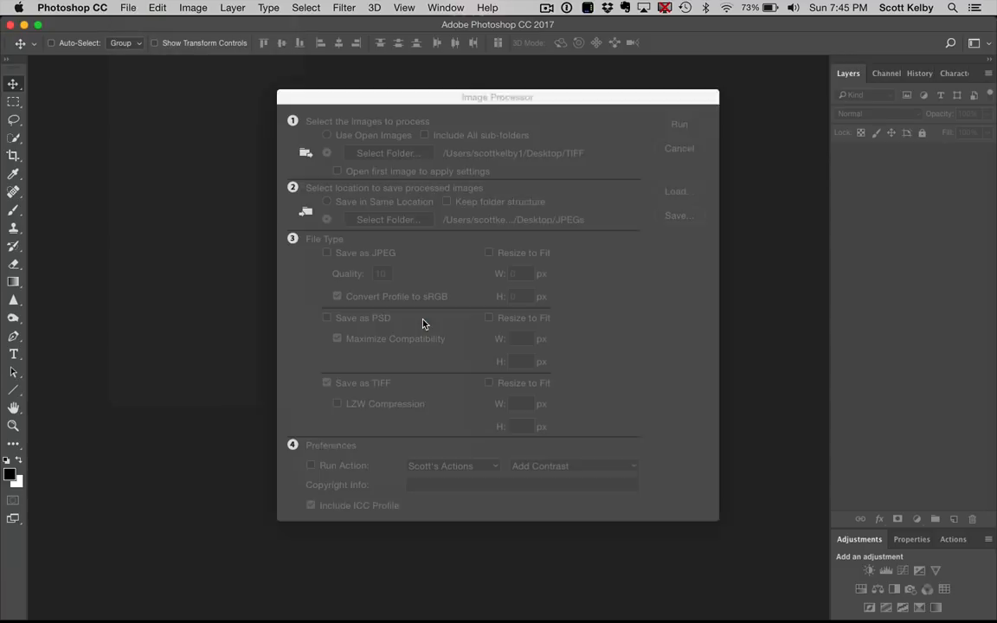
left_click_drag(497, 96, 446, 96)
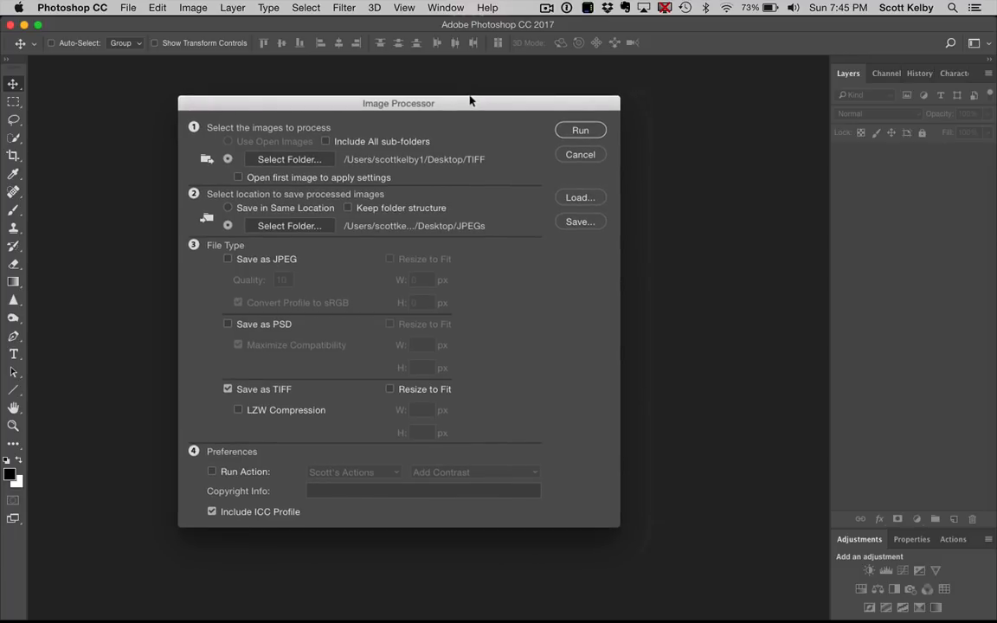
mouse_move(193, 130)
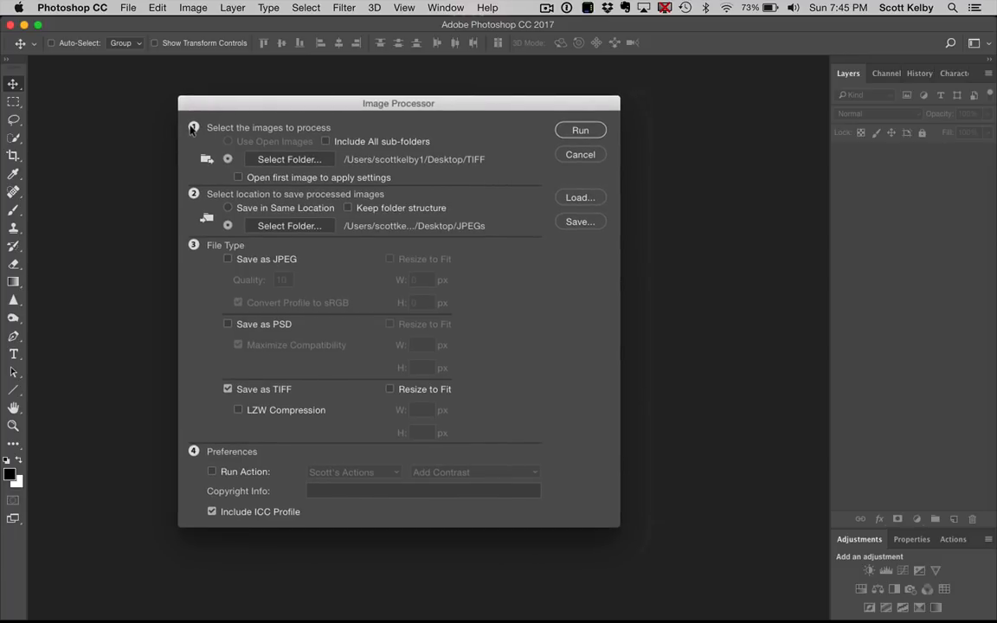
mouse_move(310, 161)
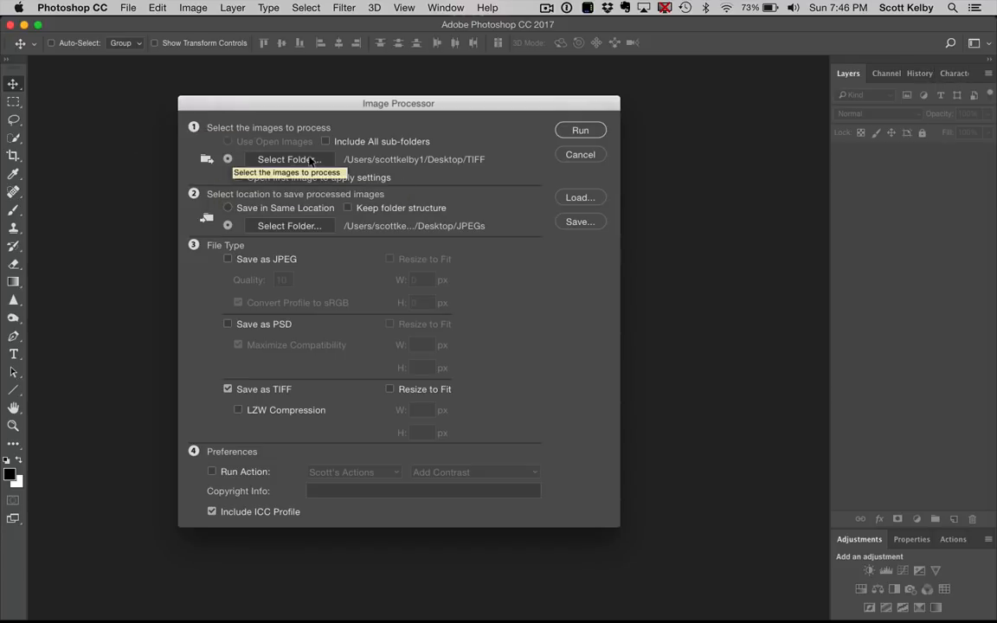
mouse_move(439, 166)
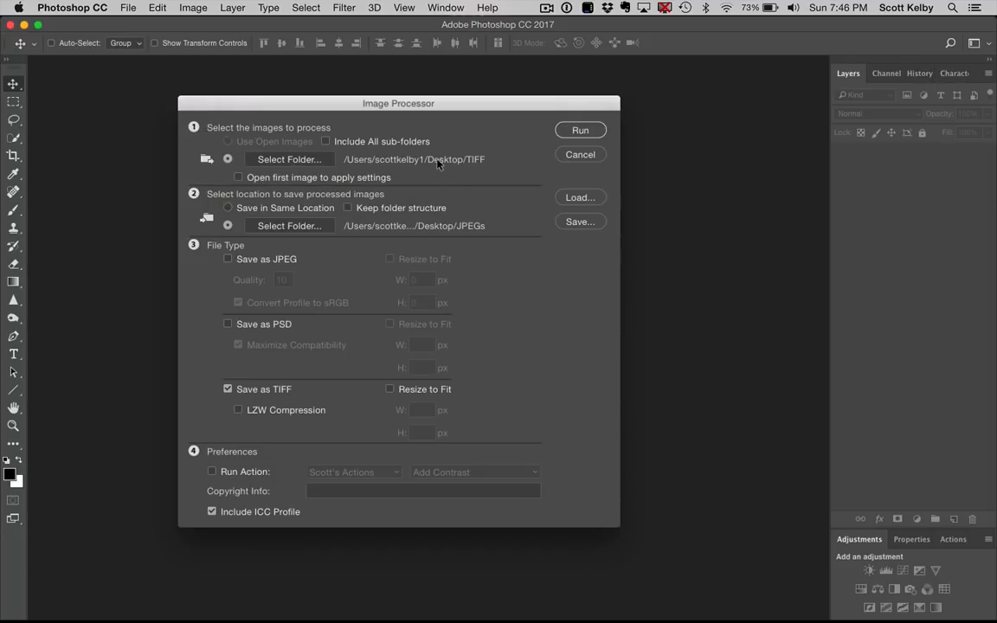
mouse_move(474, 161)
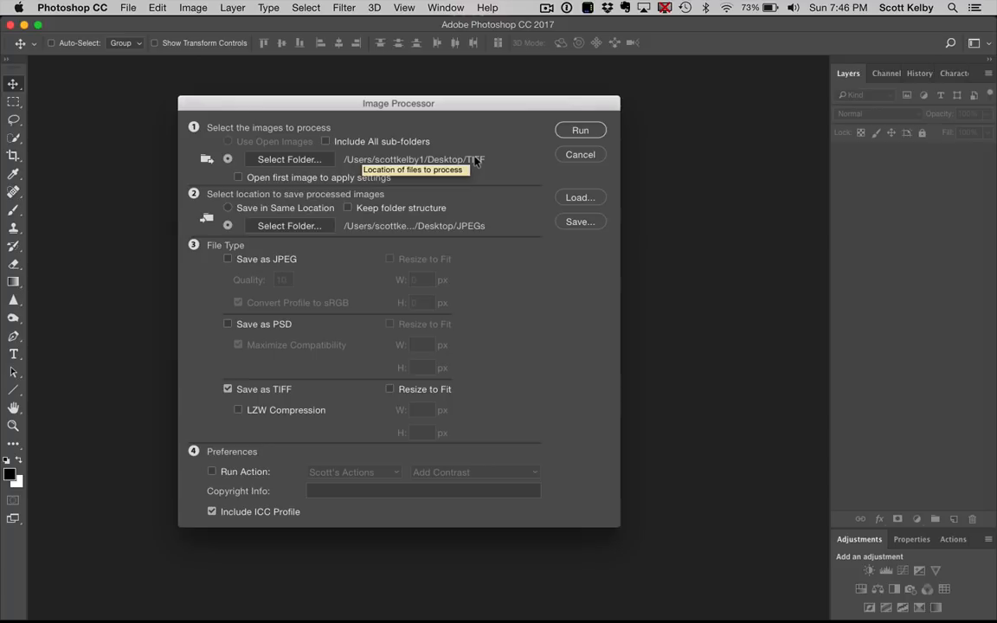
mouse_move(496, 192)
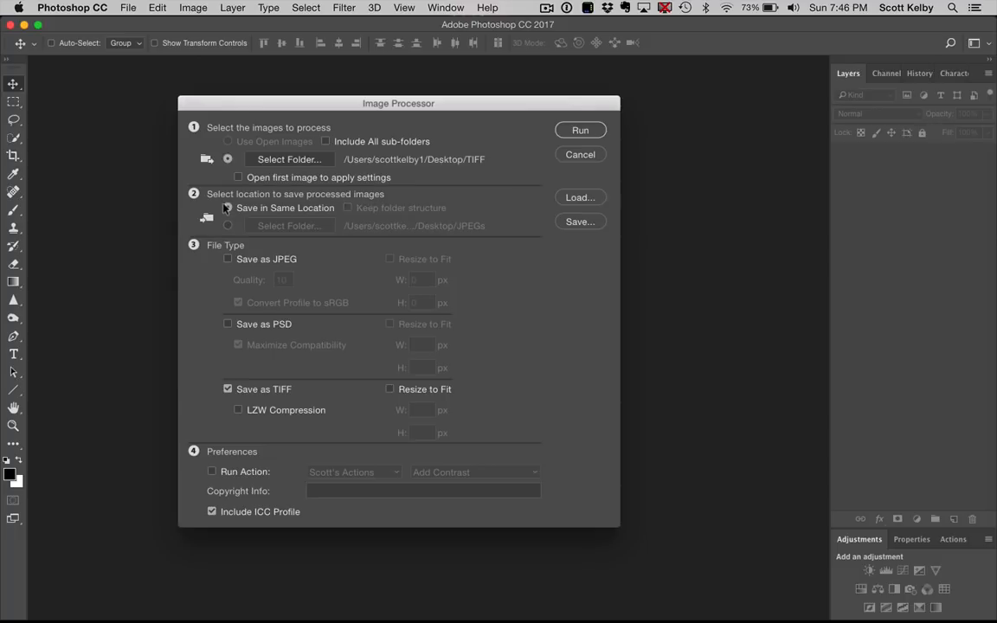
left_click(227, 208)
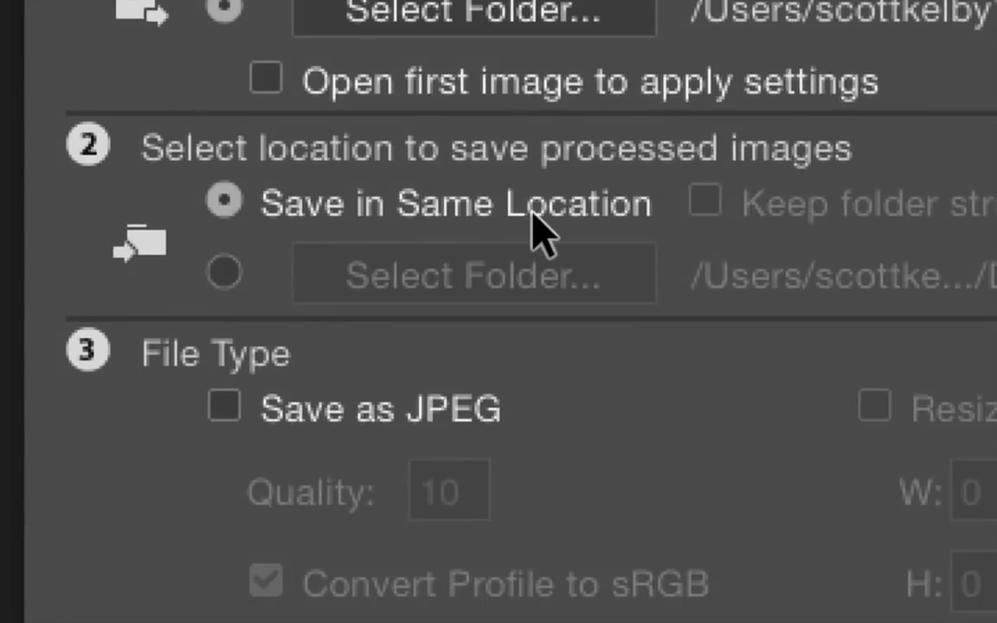
mouse_move(238, 290)
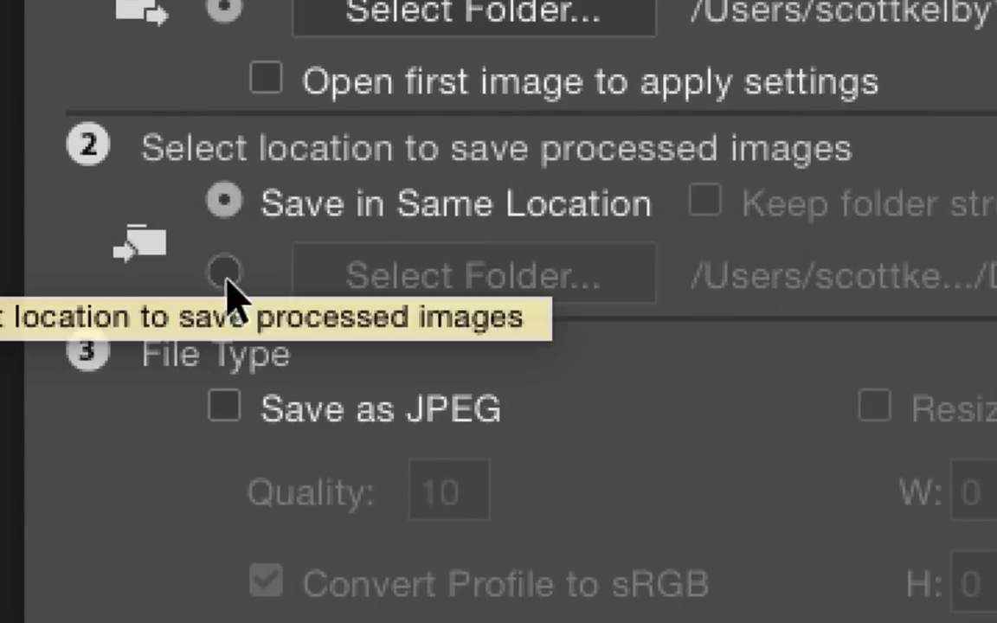
left_click(224, 273)
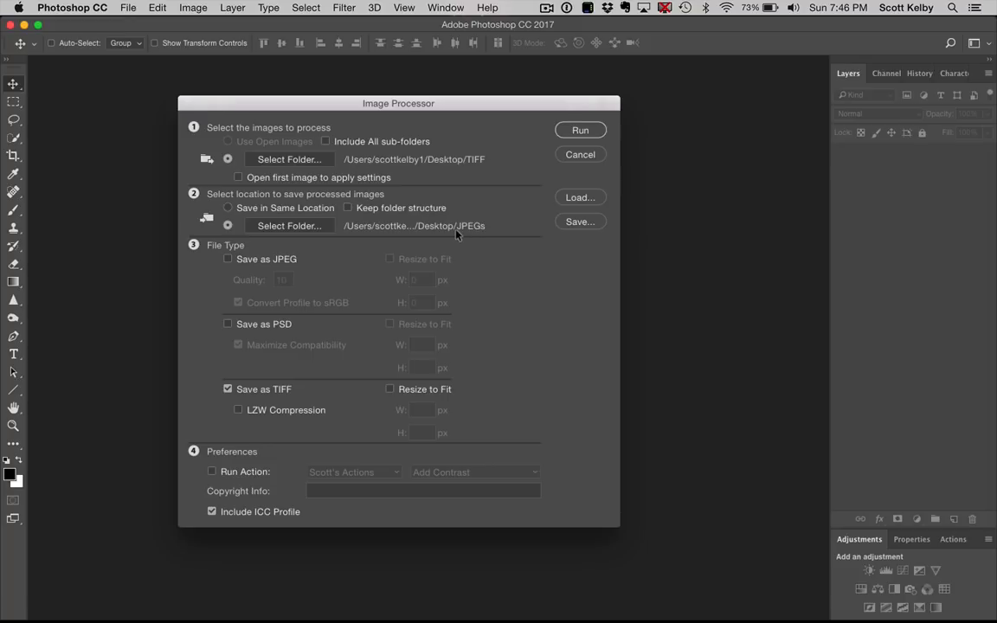
mouse_move(483, 234)
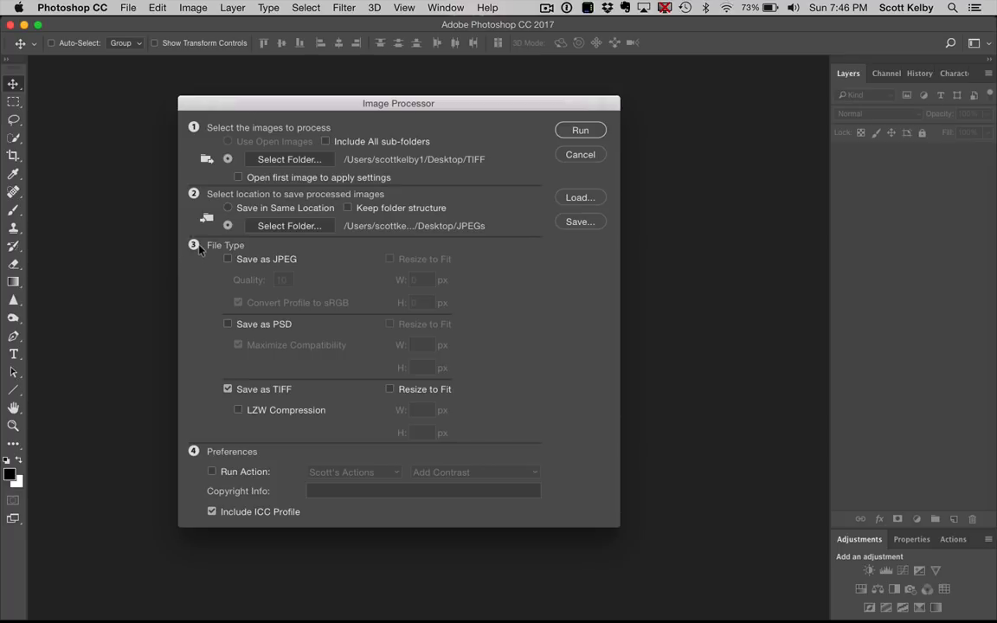
mouse_move(472, 147)
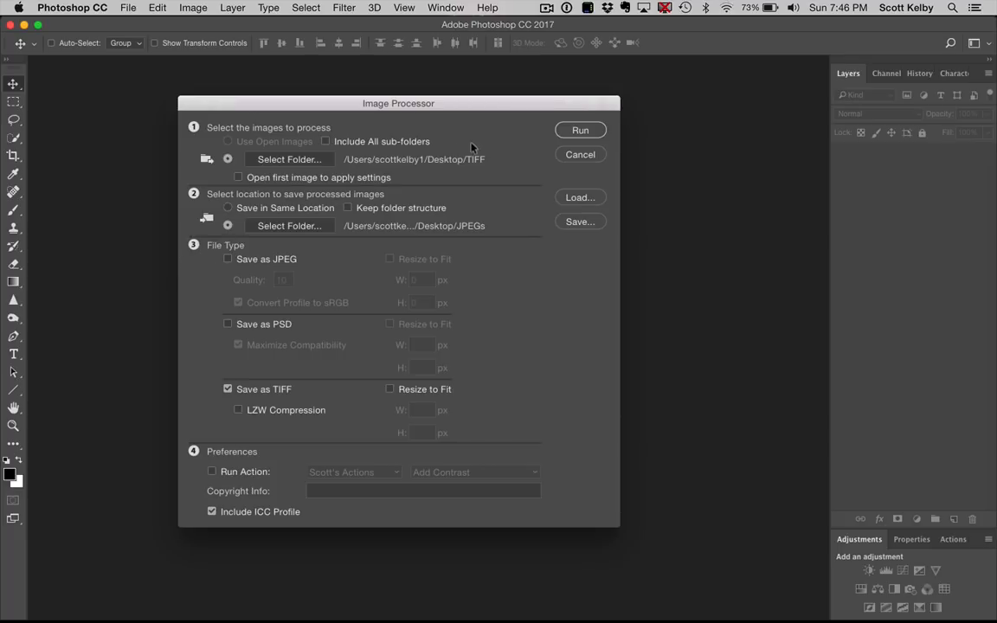
mouse_move(223, 255)
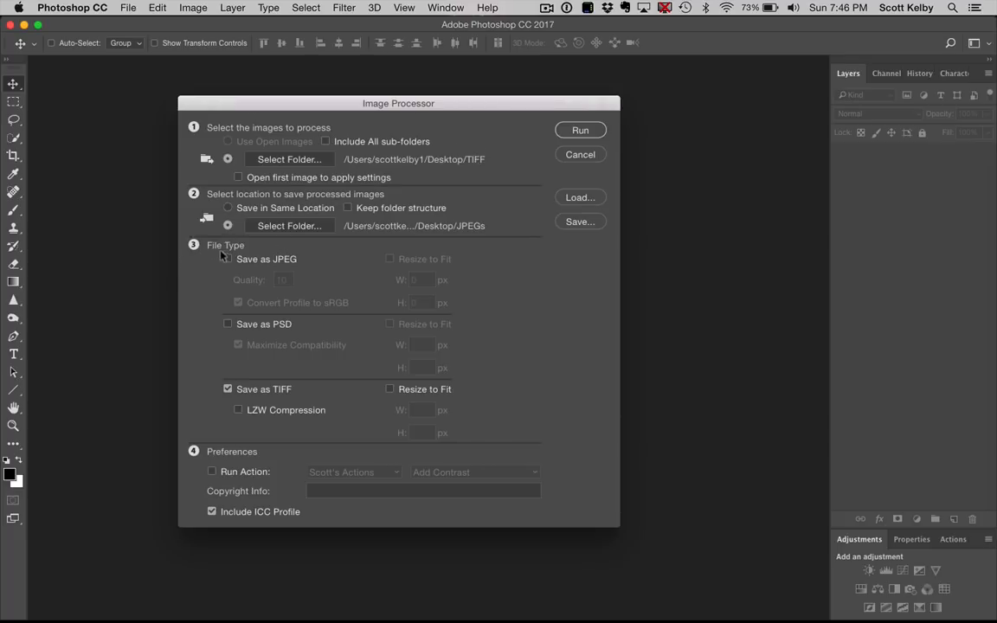
Save output as JPEG instead of TIFF and re-enter the JPEG quality value
left_click(228, 259)
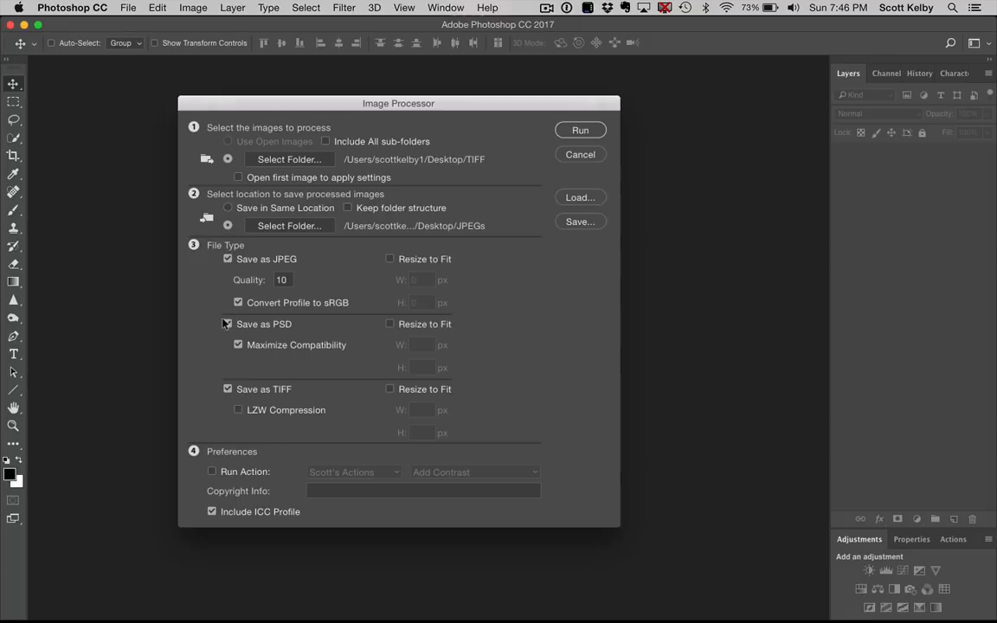
left_click(228, 324)
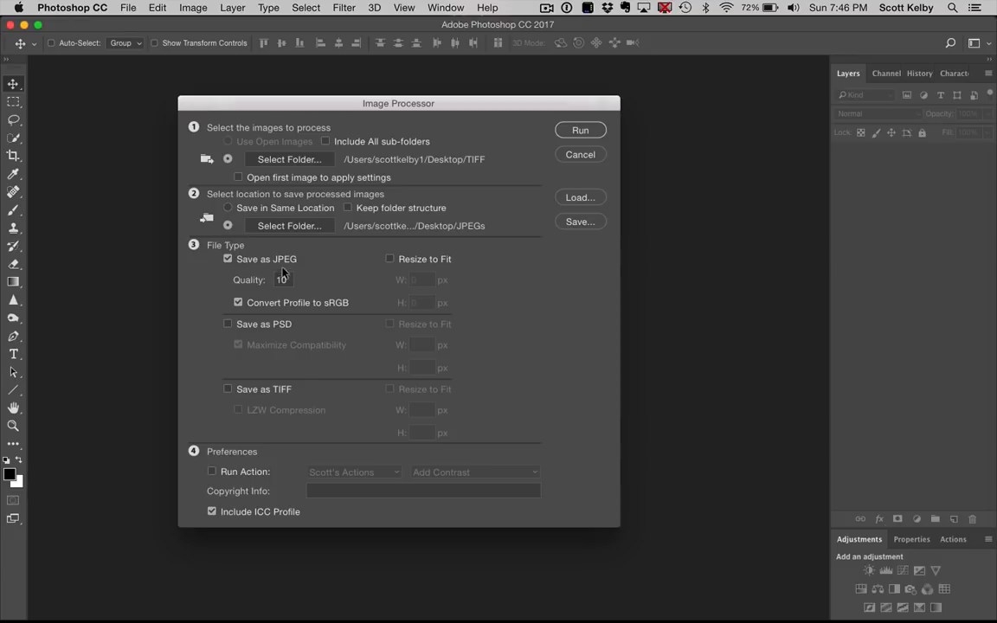
triple_click(281, 279)
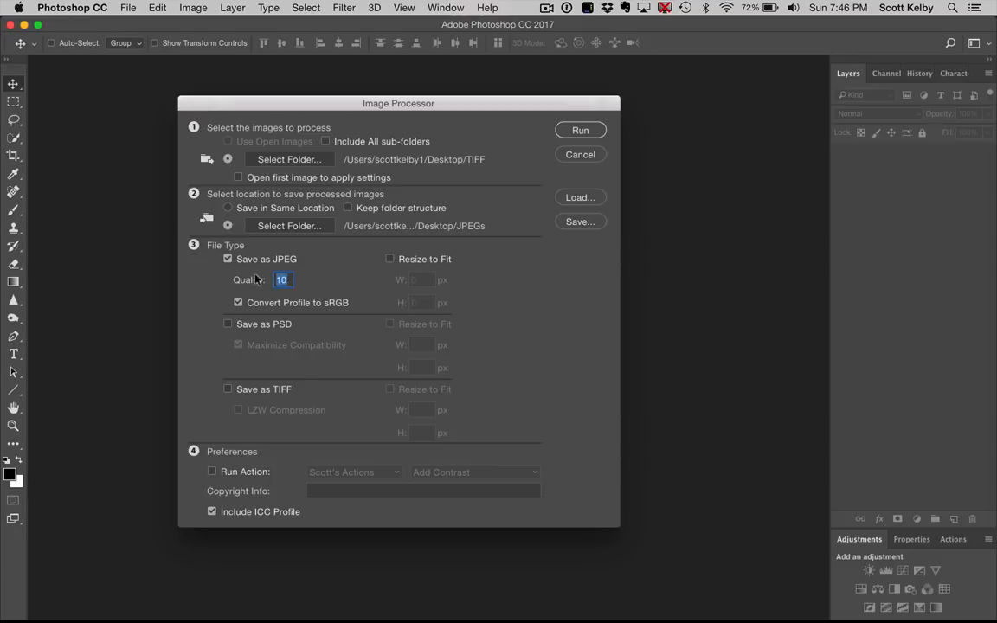
mouse_move(262, 306)
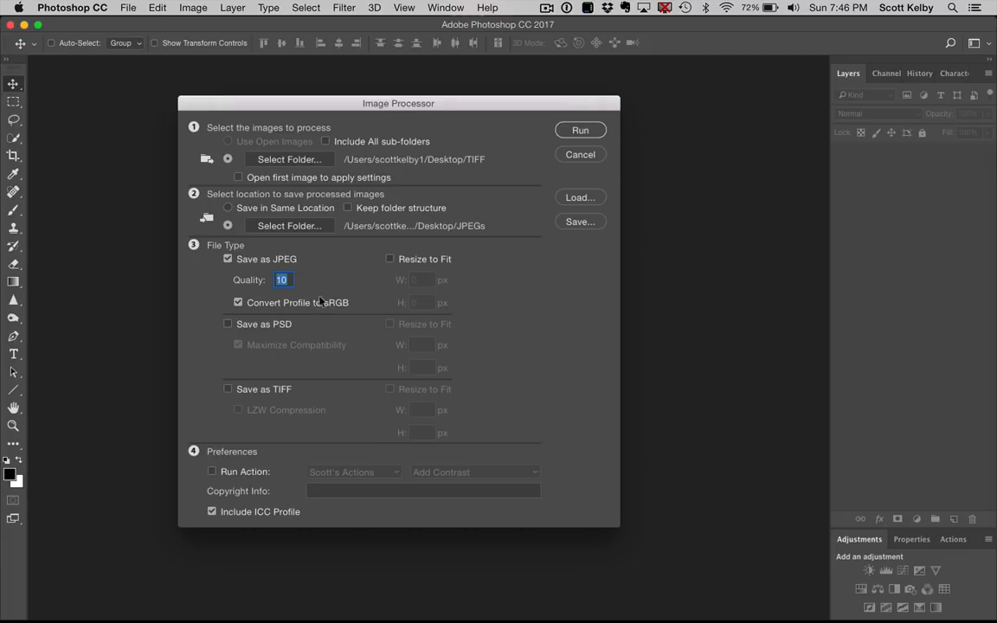
mouse_move(364, 298)
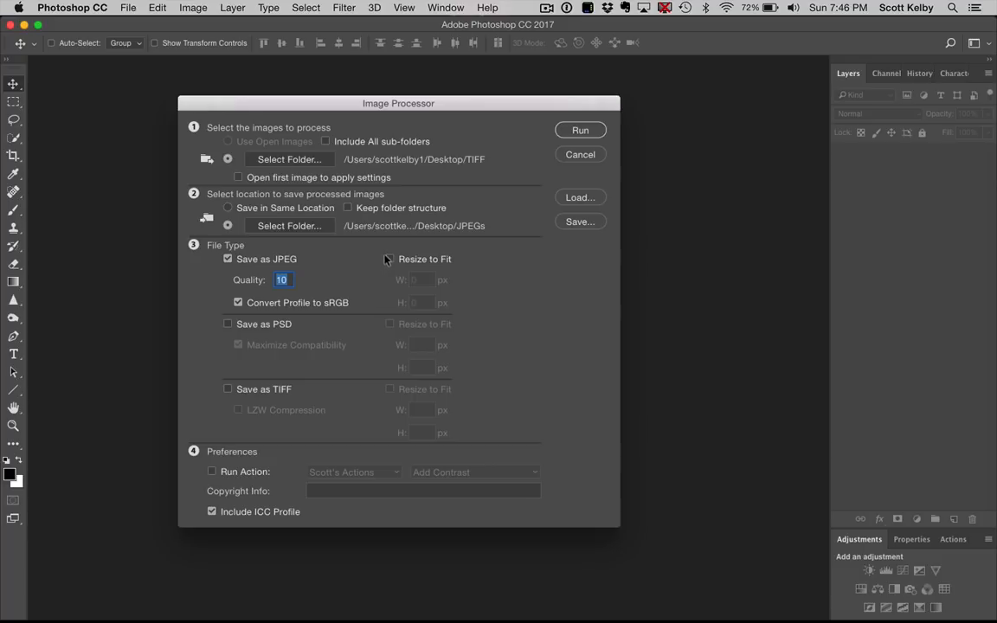
left_click(389, 259)
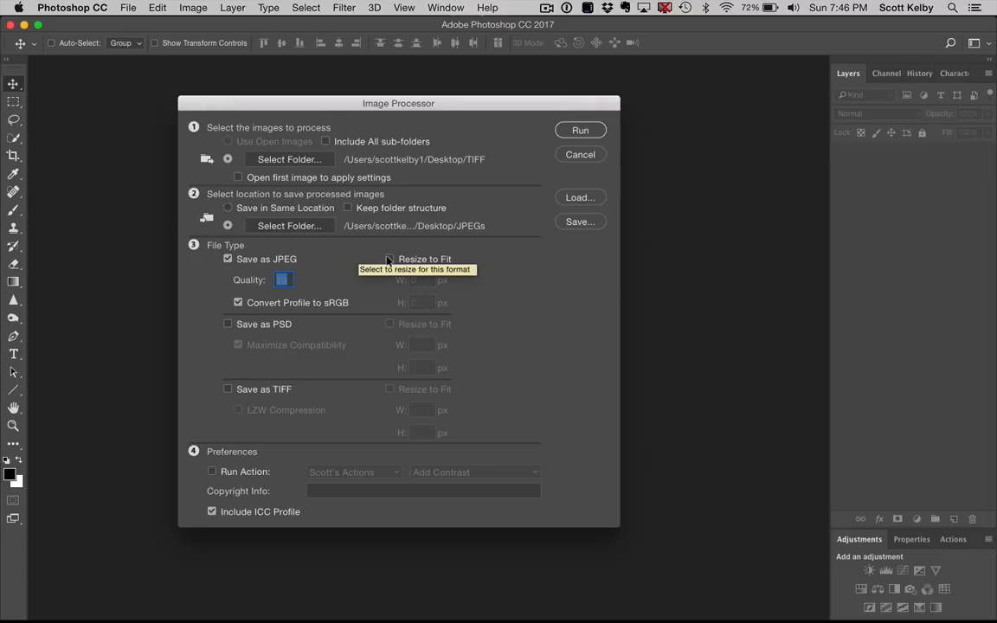
mouse_move(523, 401)
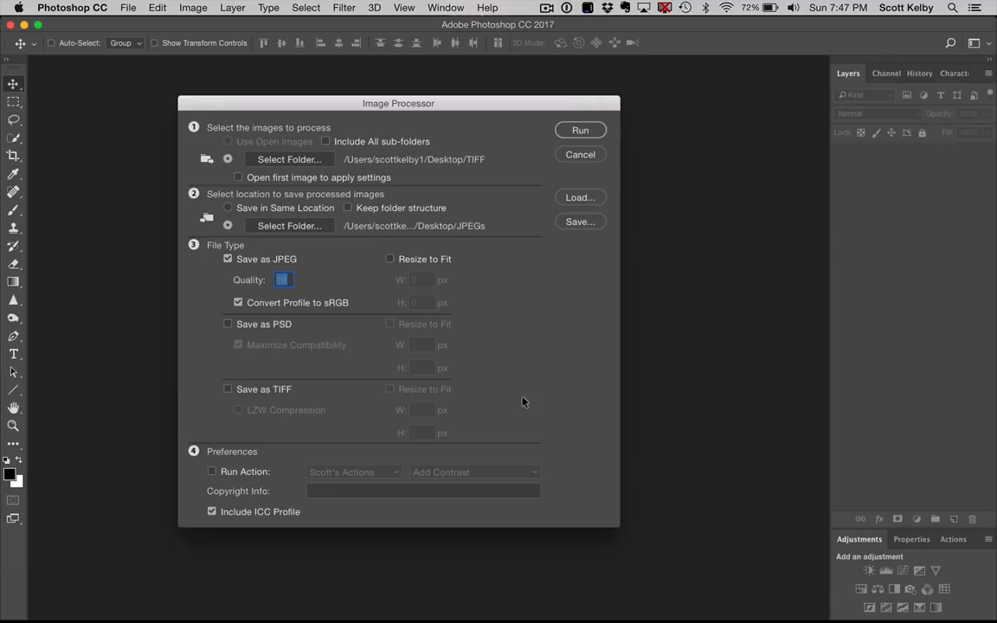
mouse_move(251, 439)
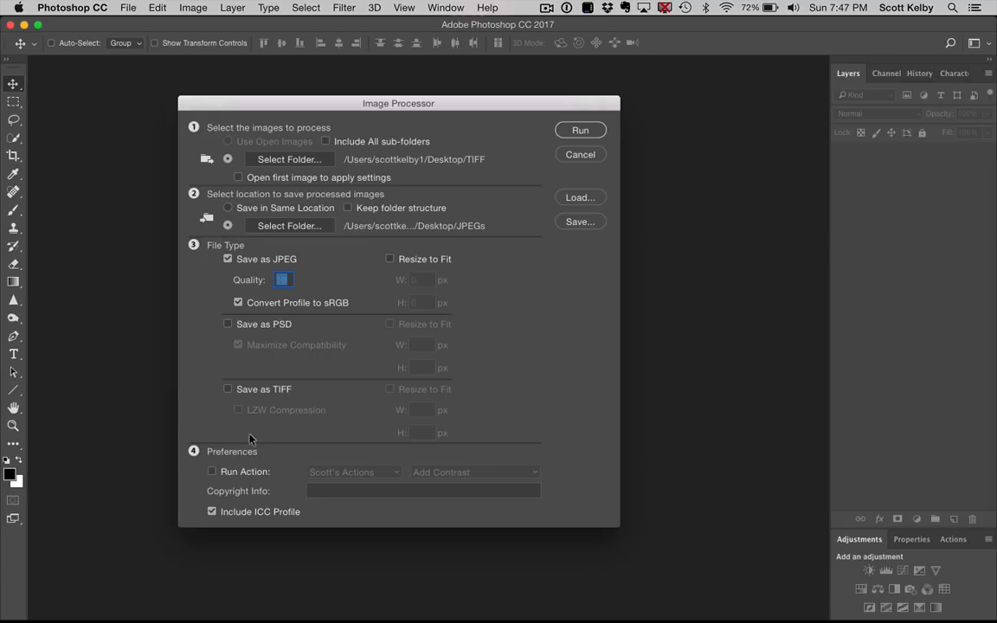
mouse_move(265, 453)
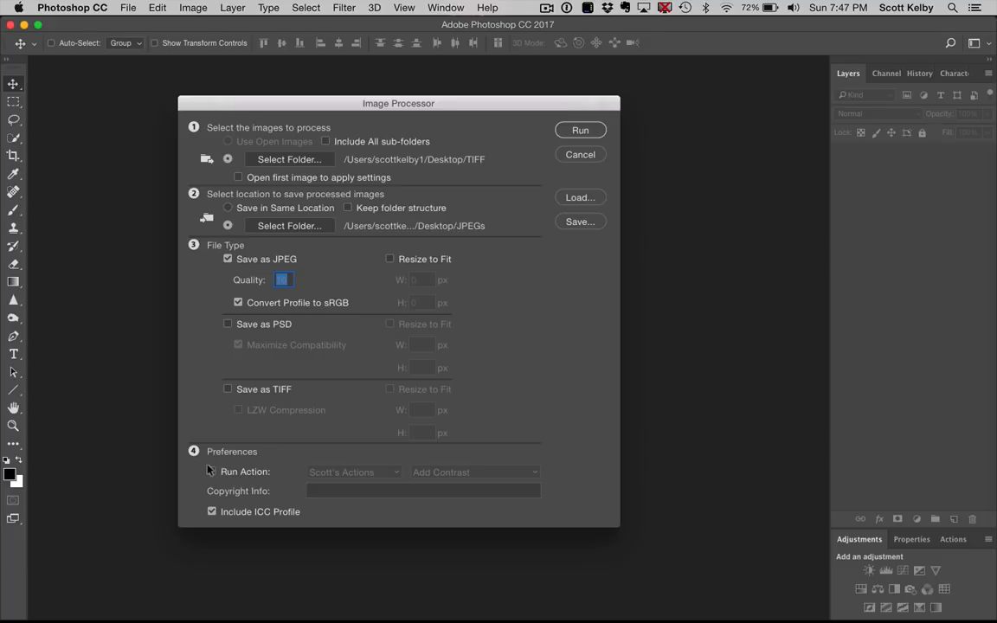
Run the Add Contrast action and enter copyright '©scottkelby07'
left_click(212, 472)
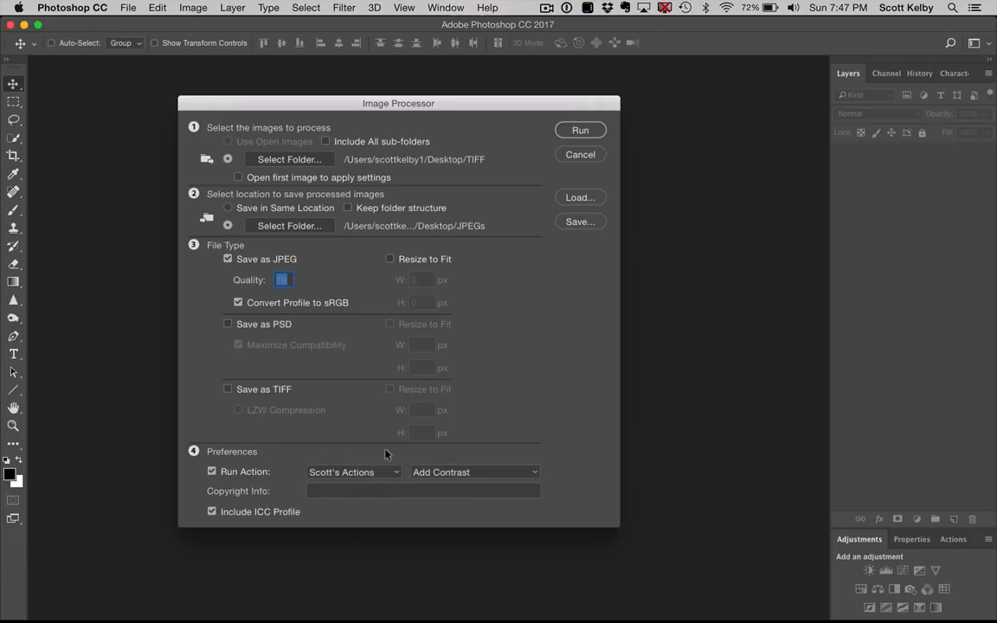
mouse_move(544, 470)
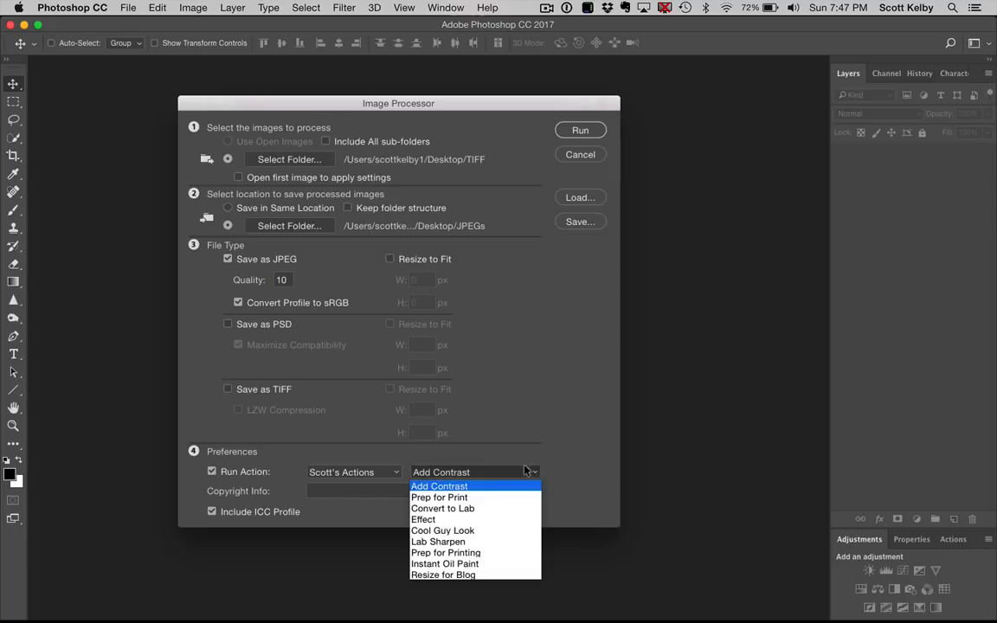
left_click(439, 486)
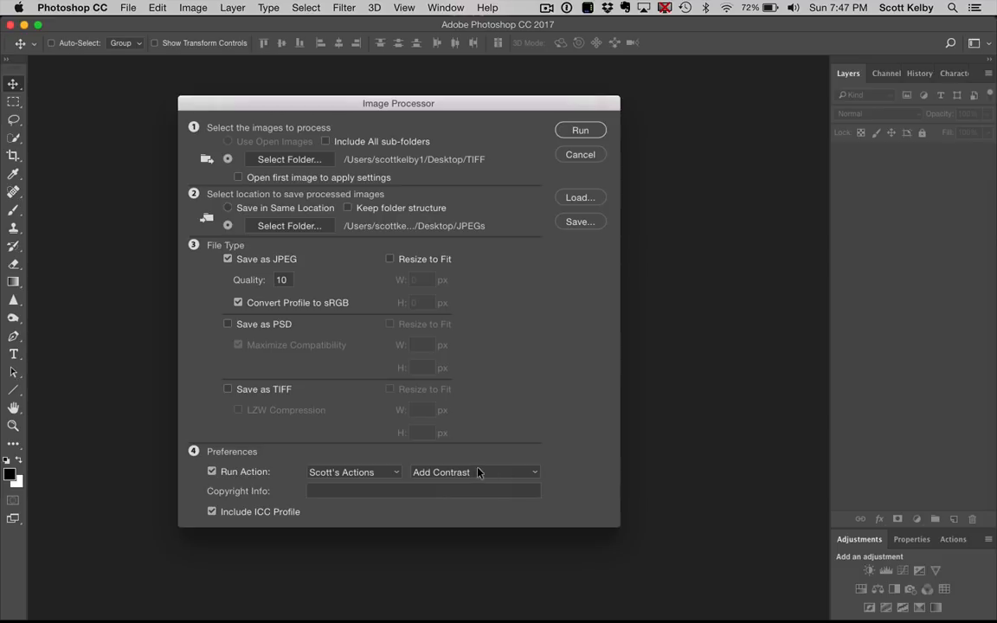
mouse_move(546, 452)
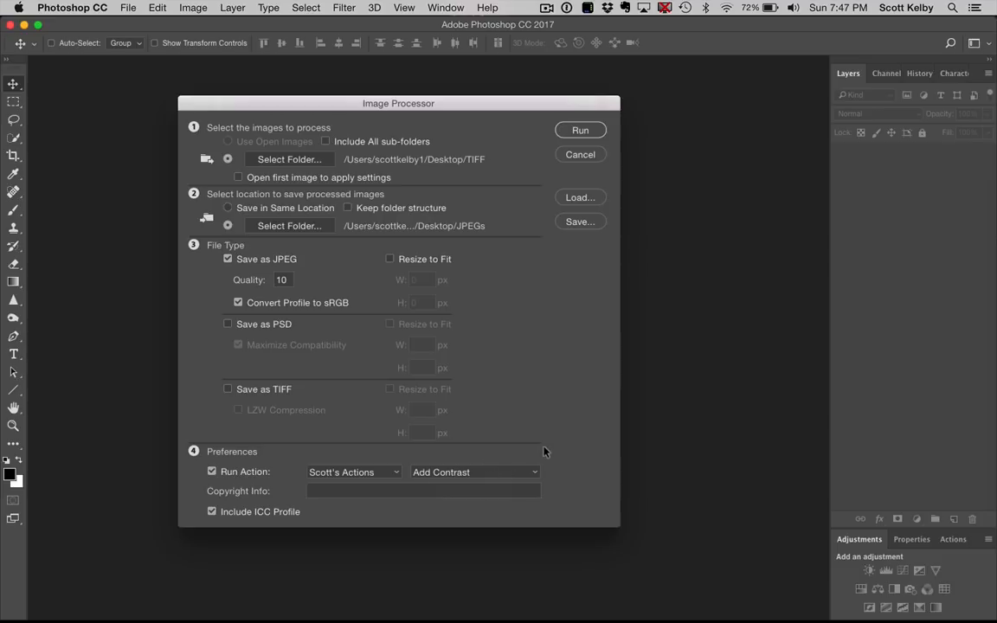
mouse_move(519, 472)
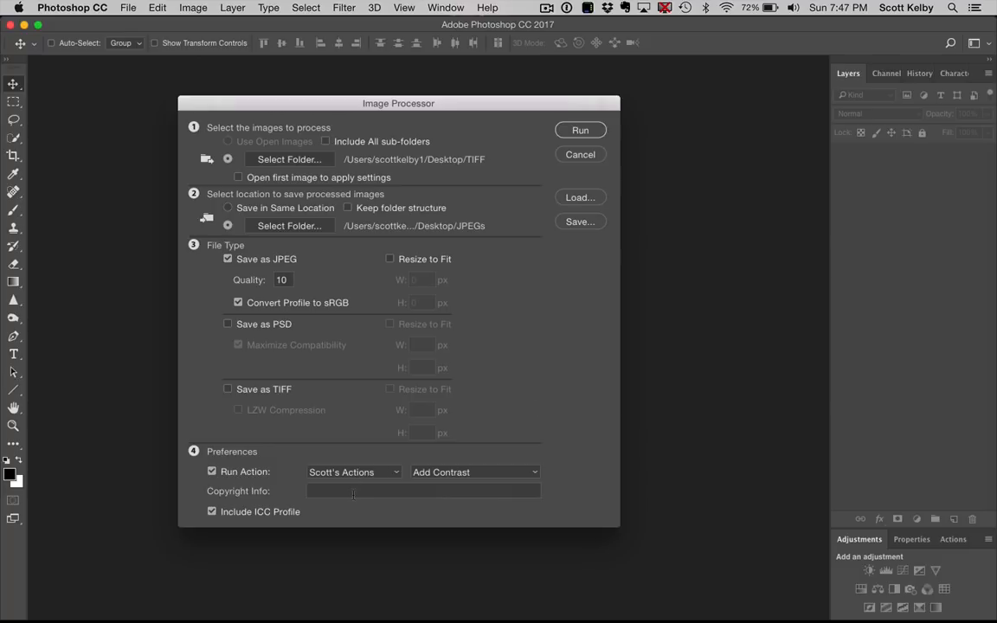
left_click(423, 491)
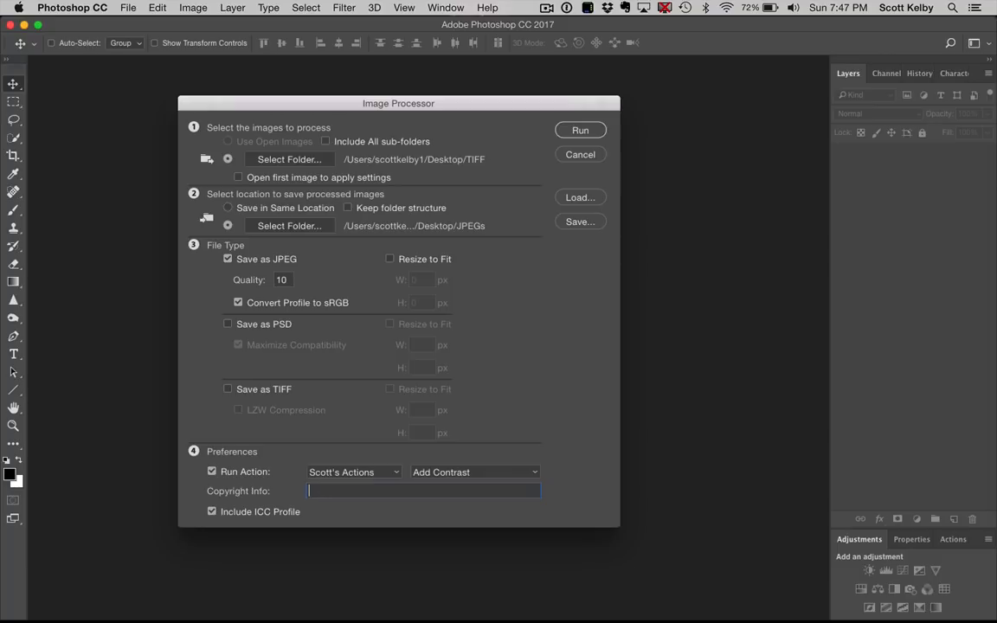
type("©")
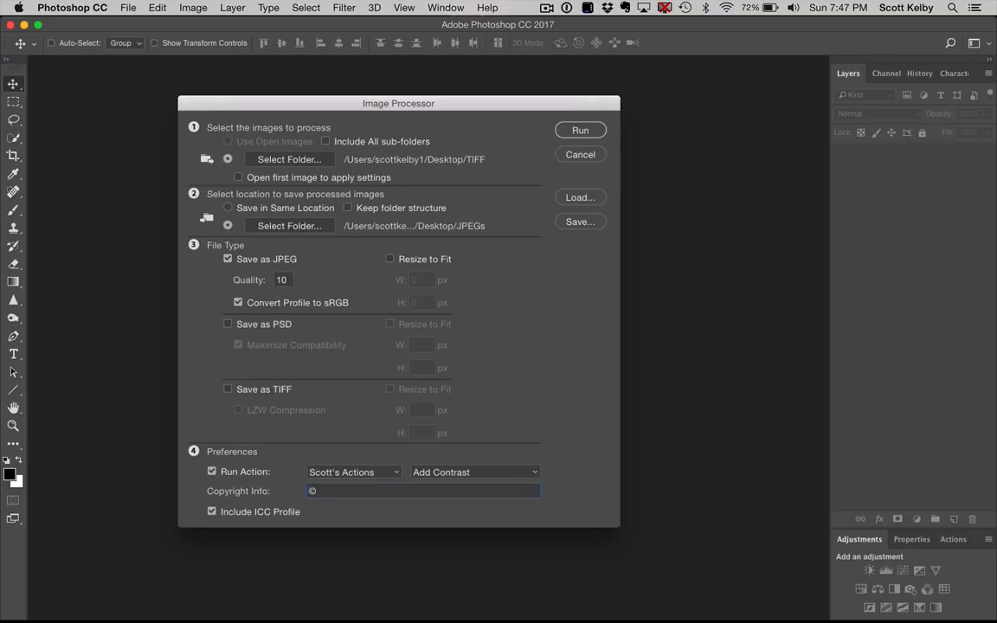
type("scottkelby07")
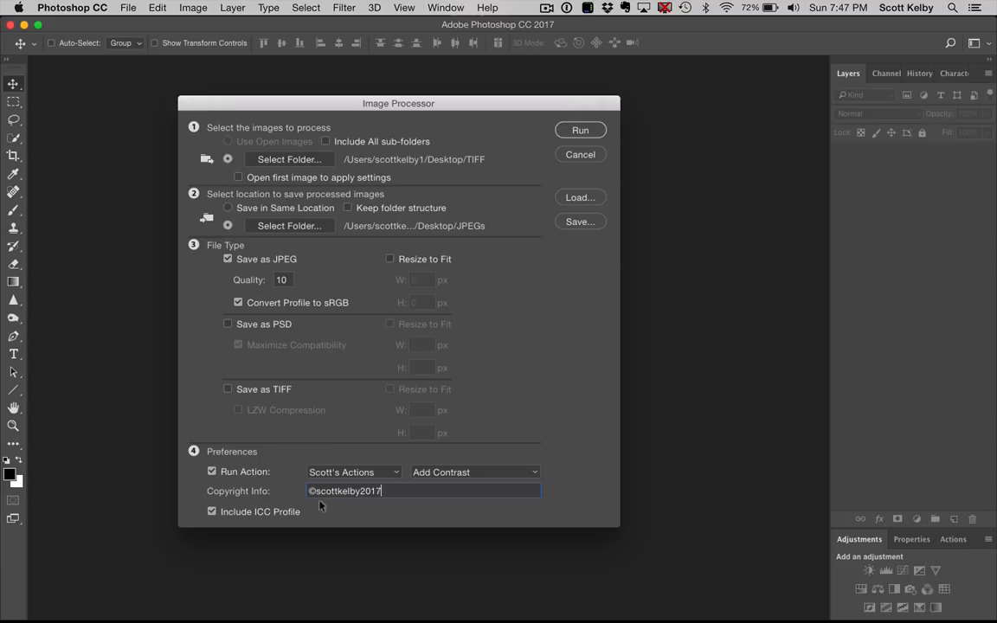
mouse_move(554, 240)
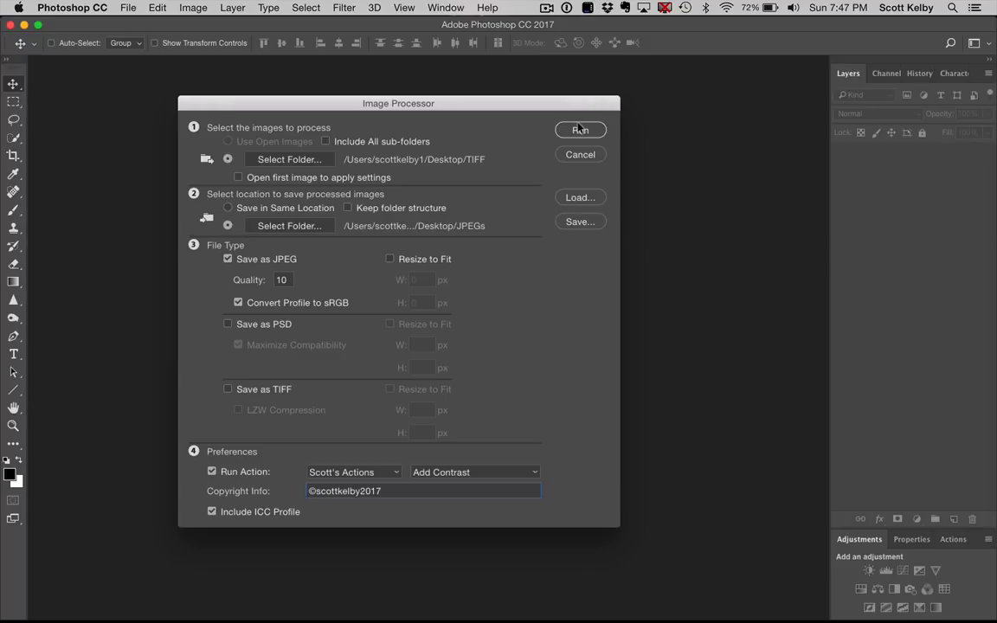
left_click(580, 129)
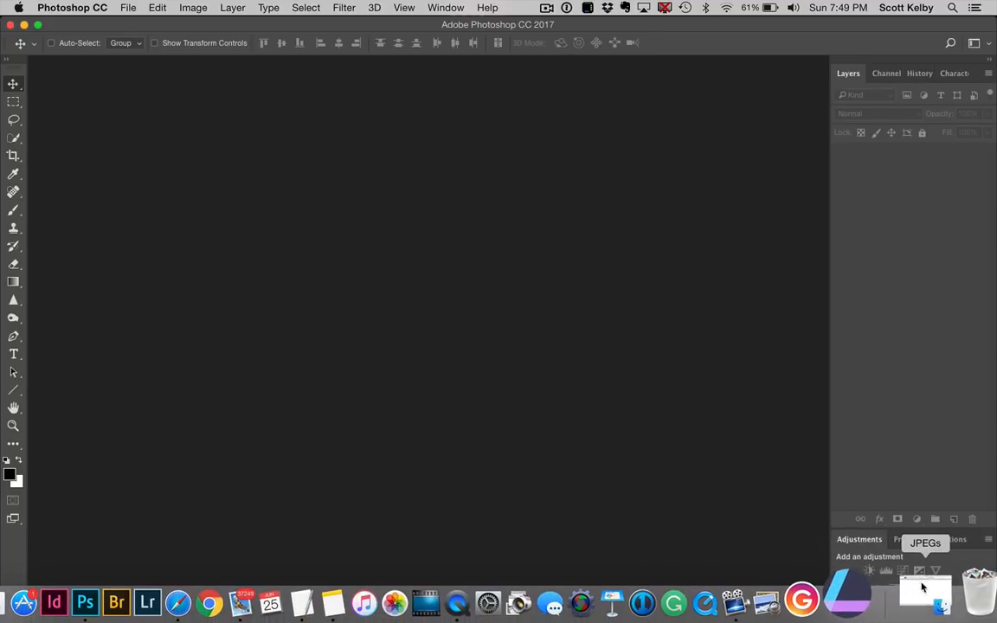
Open the Dock's JPEGs folder, view the JPEG subfolder's files, then go back
left_click(926, 589)
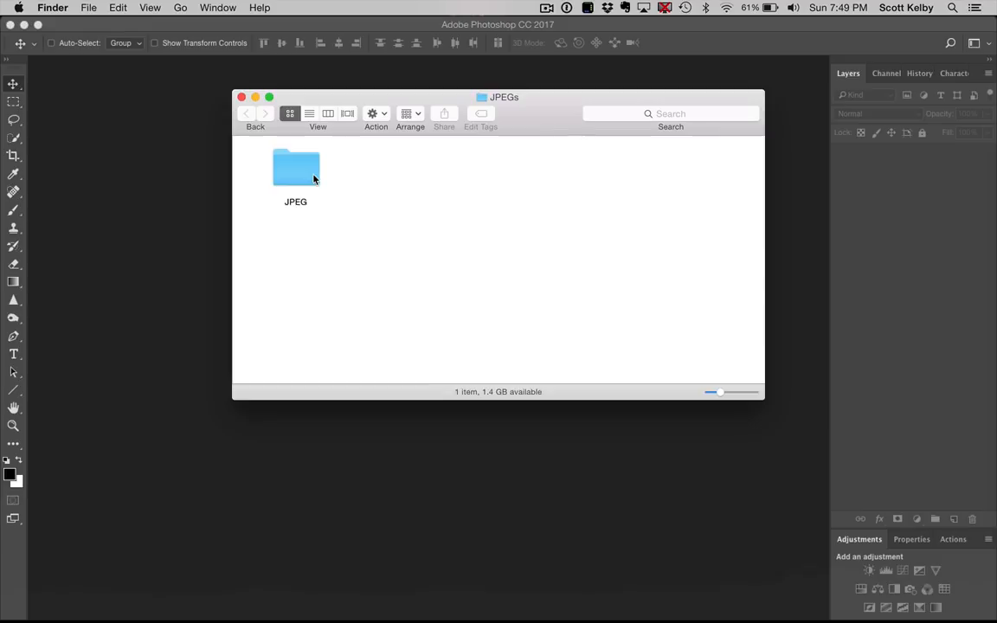
double_click(296, 168)
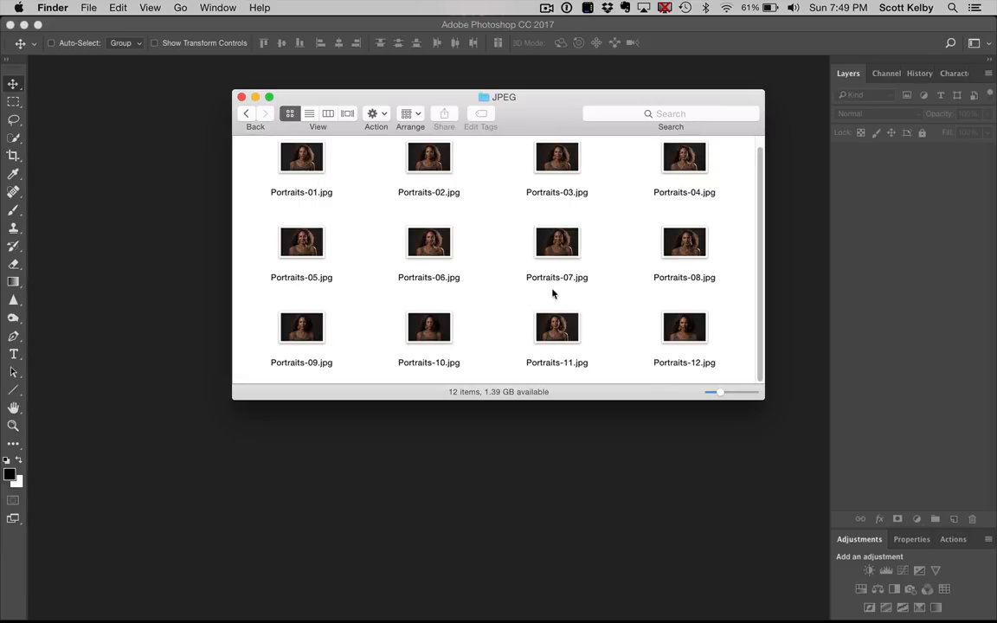
left_click(256, 114)
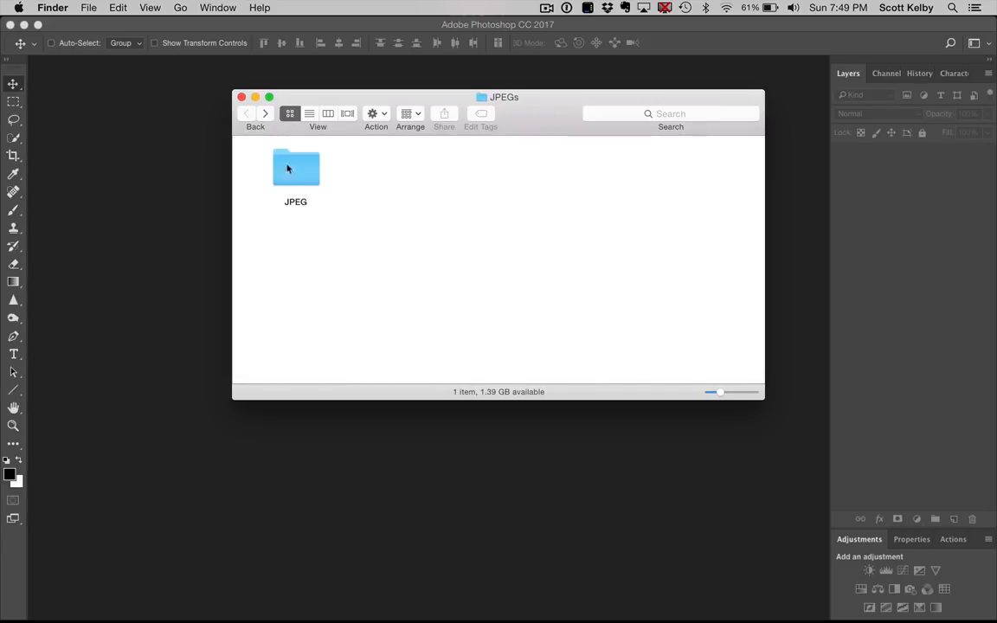
mouse_move(306, 177)
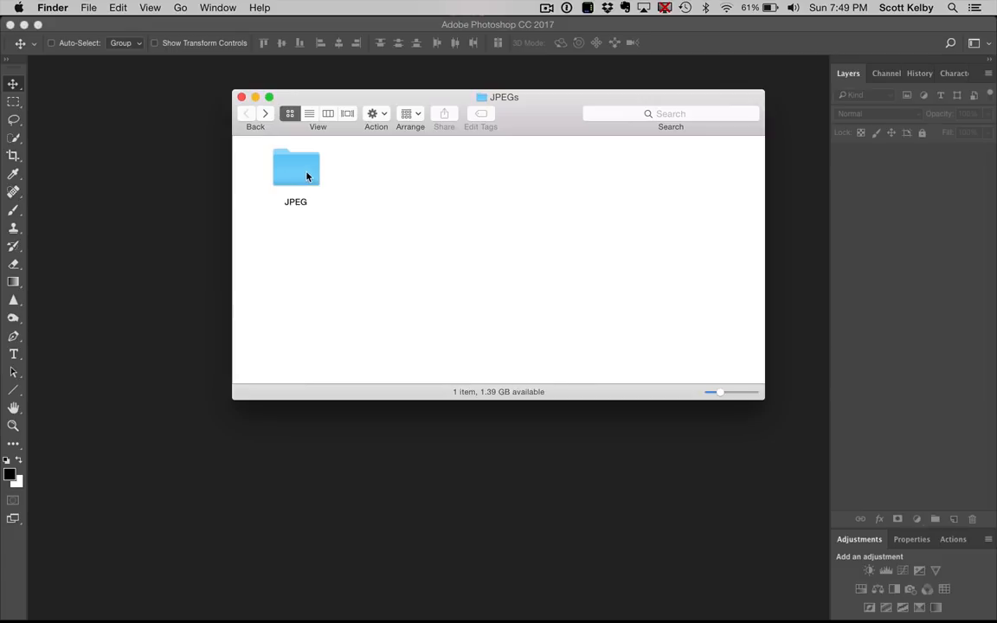
mouse_move(400, 177)
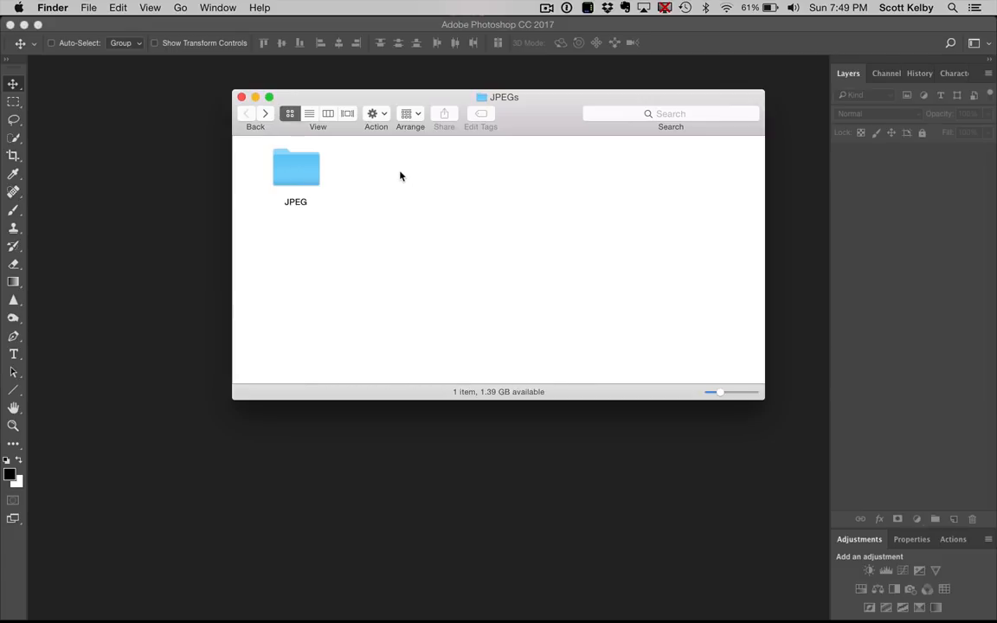
mouse_move(626, 207)
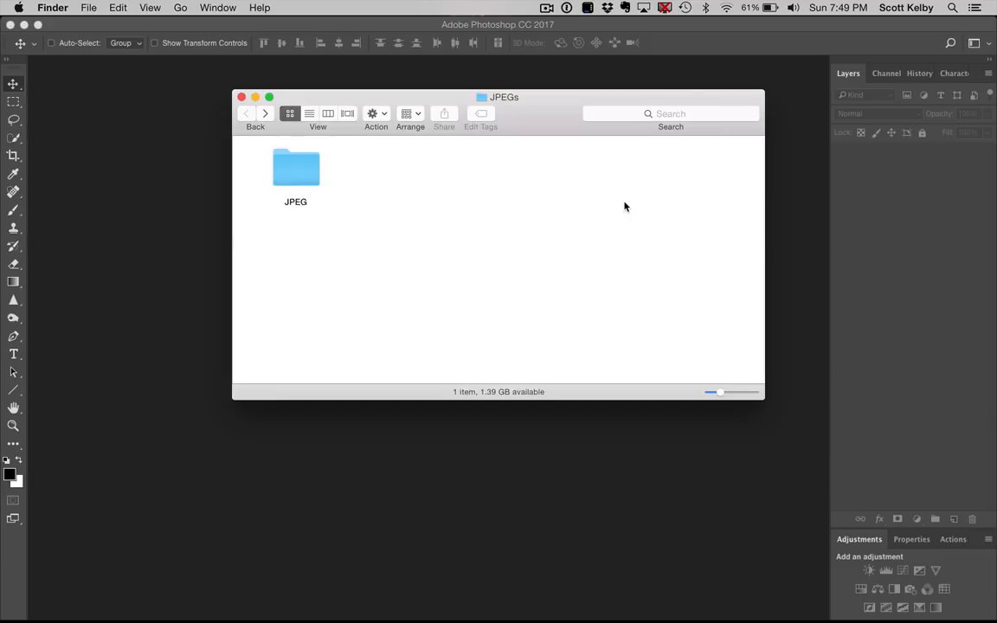